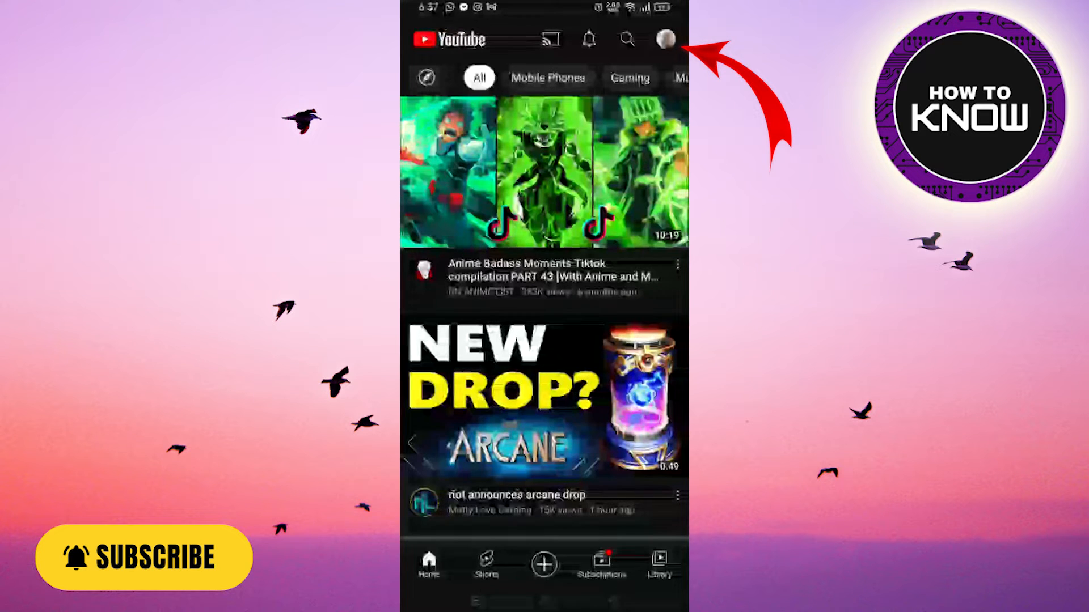
Go from the profile avatar to Your channel's settings and start editing the Handle field.
click(664, 38)
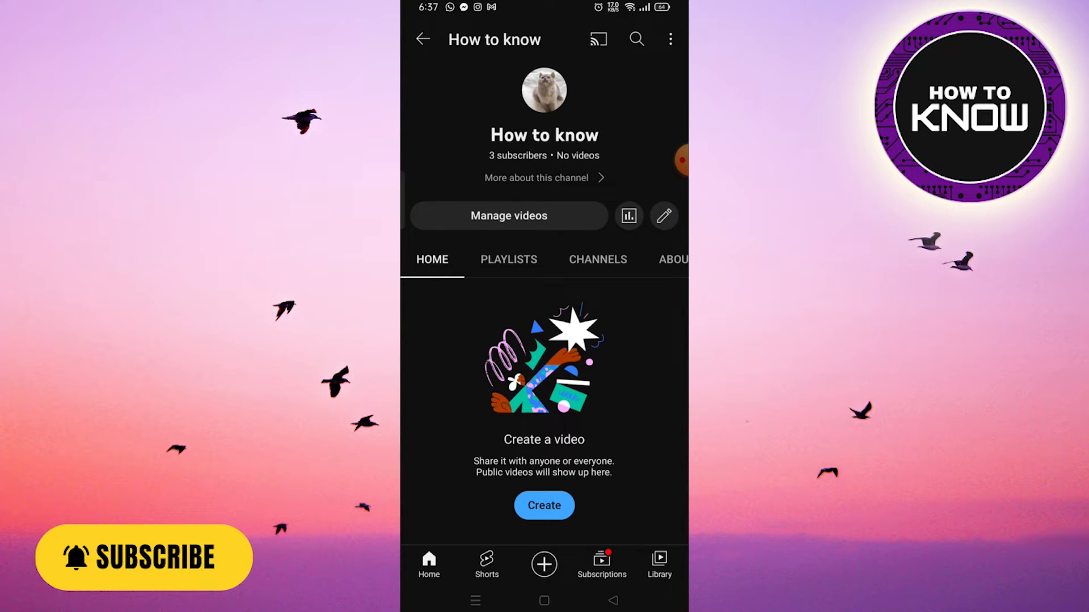
click(663, 216)
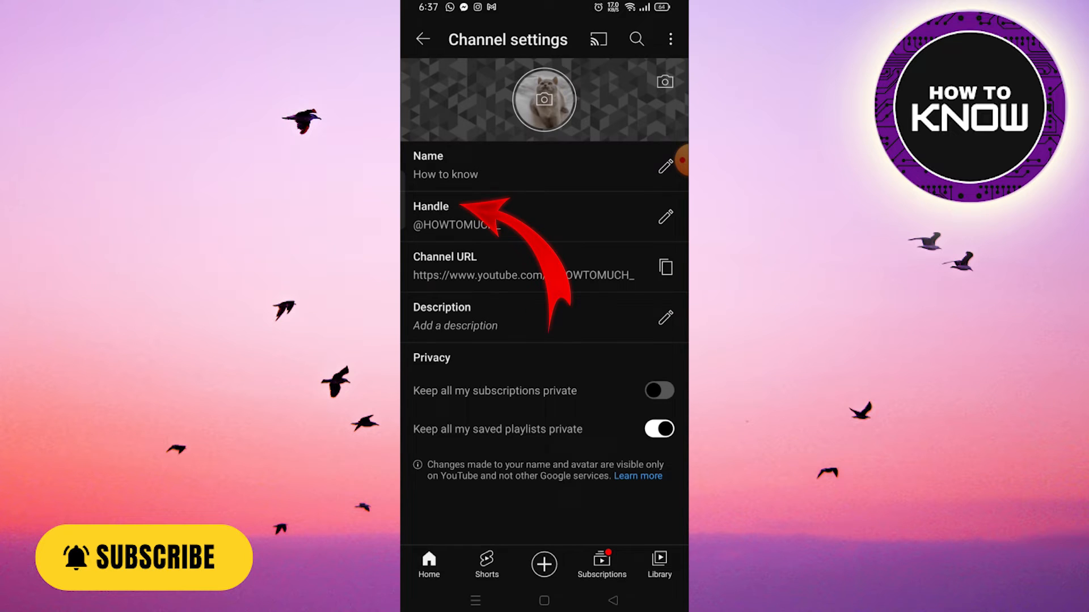
click(664, 217)
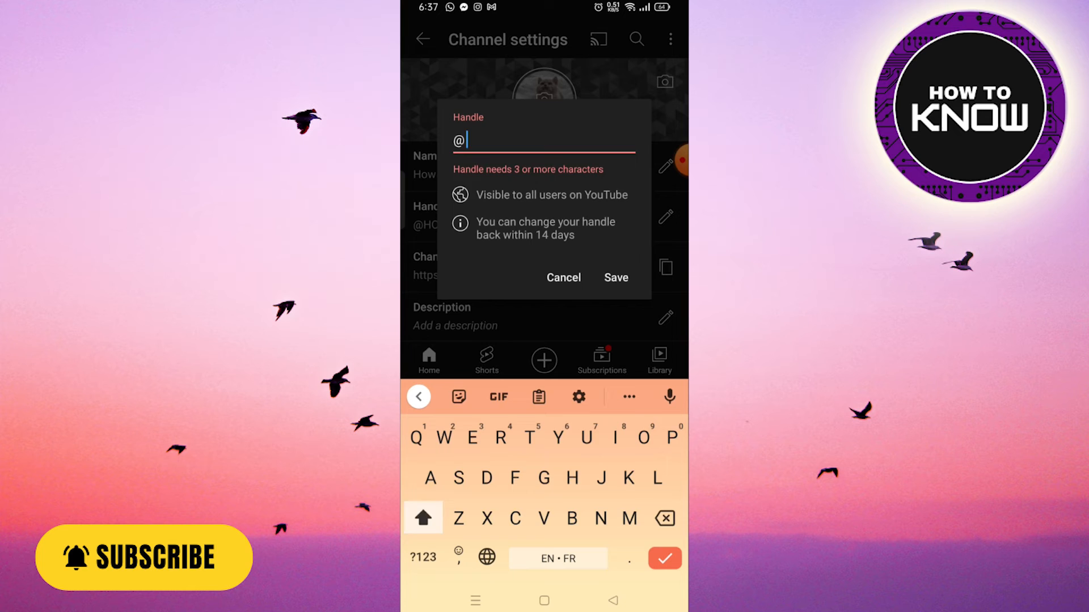
text(HOWTO)
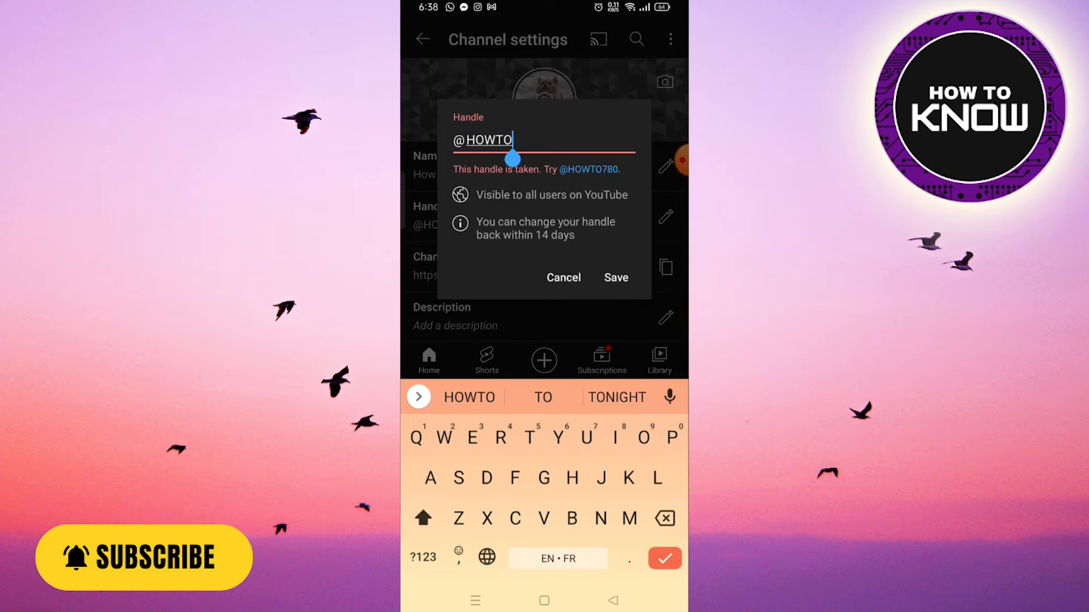
text(KNOW_)
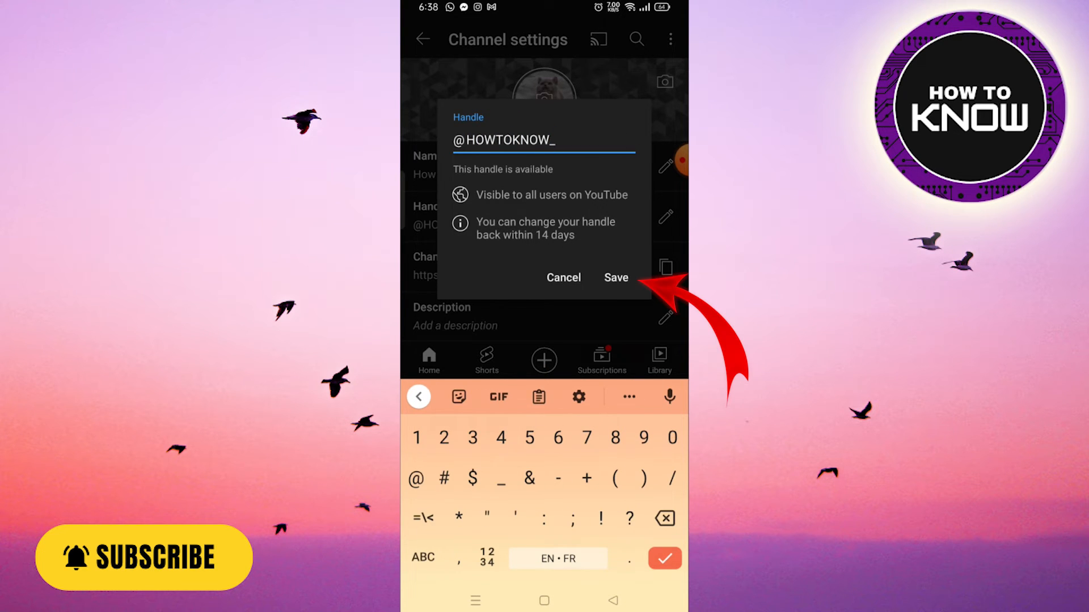
click(615, 278)
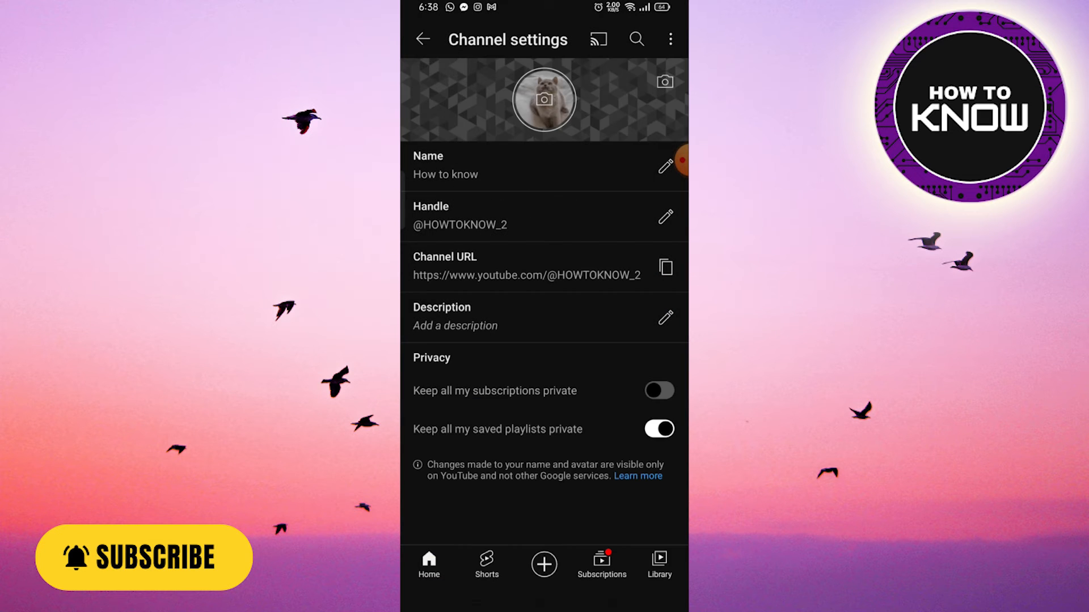